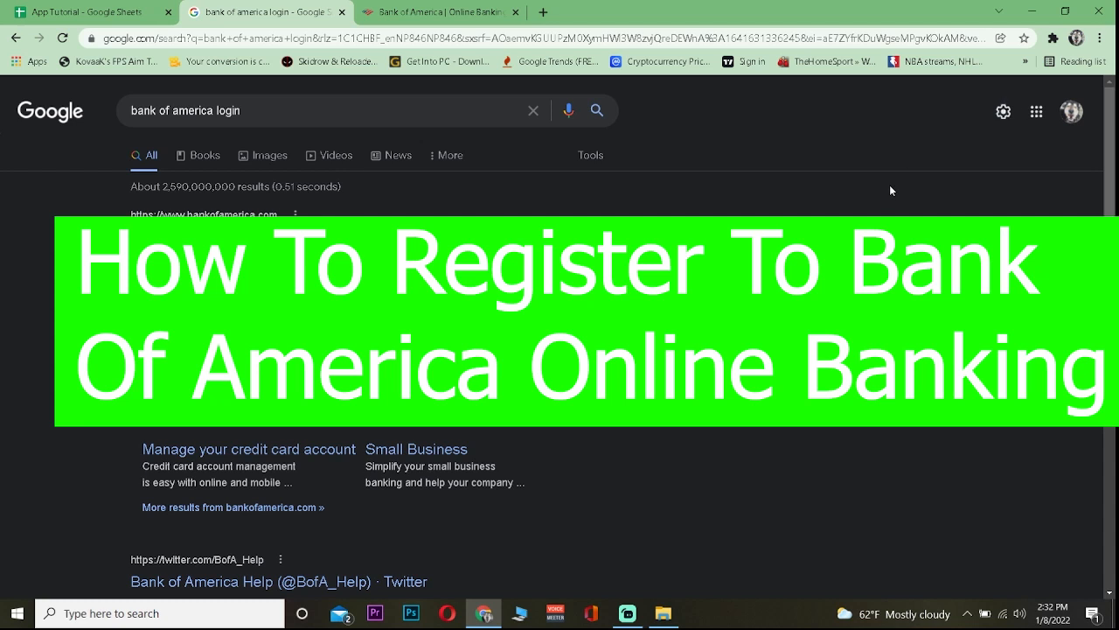
mouse_move(715, 610)
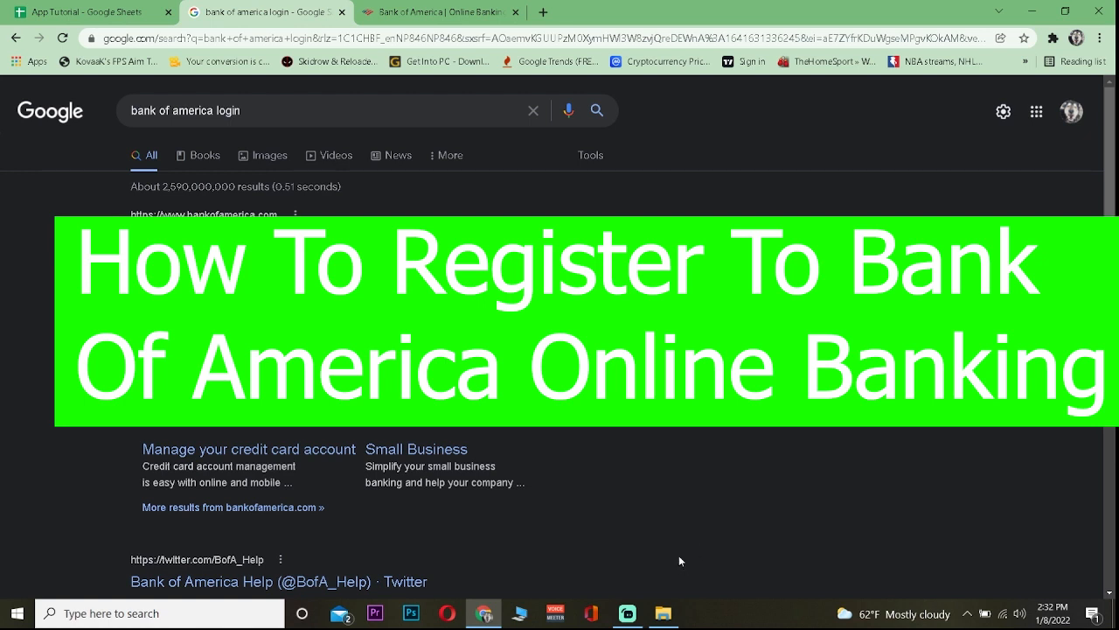
mouse_move(678, 545)
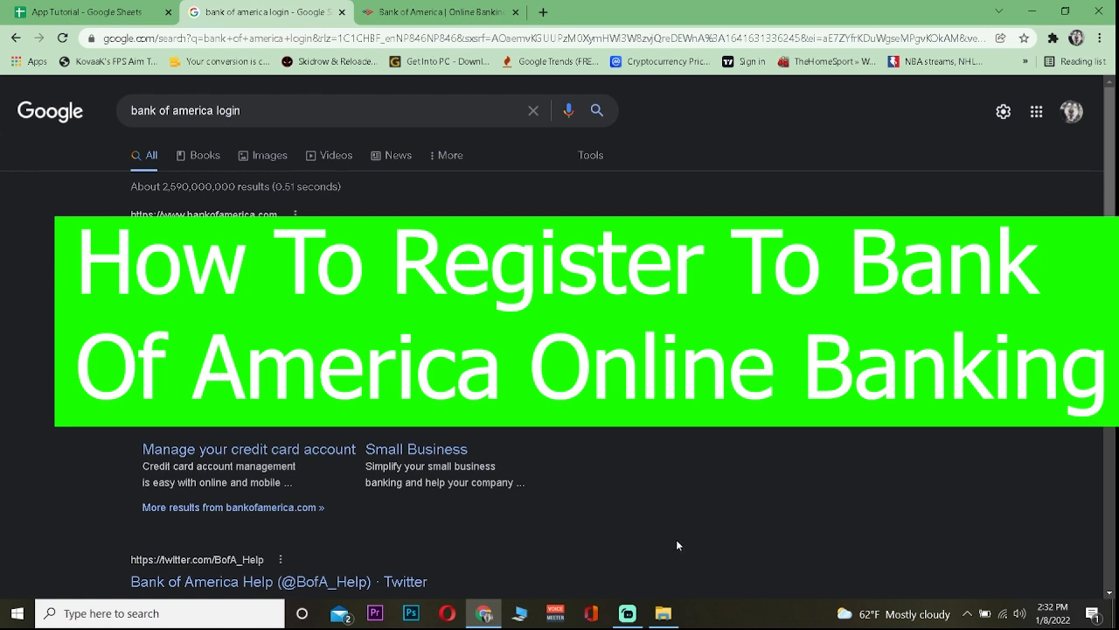
mouse_move(678, 525)
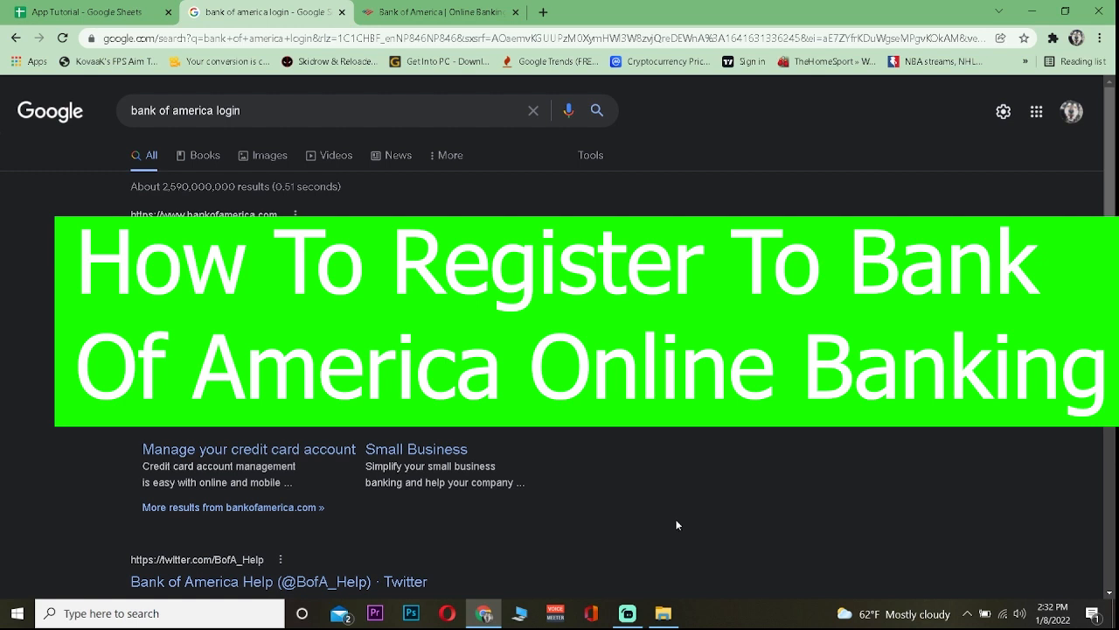
mouse_move(667, 530)
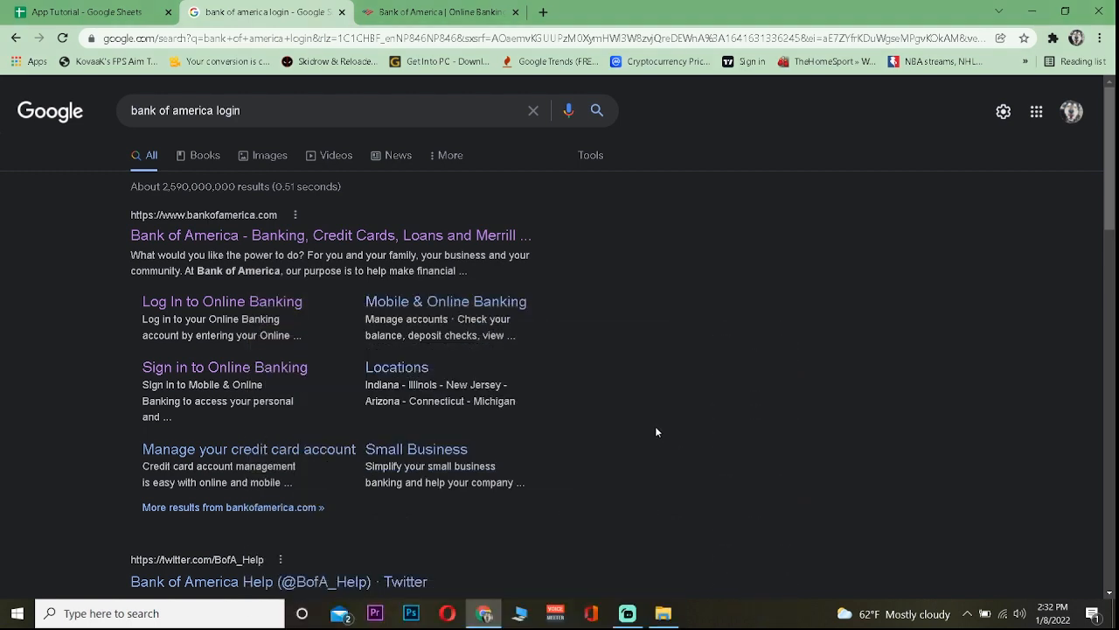
mouse_move(661, 428)
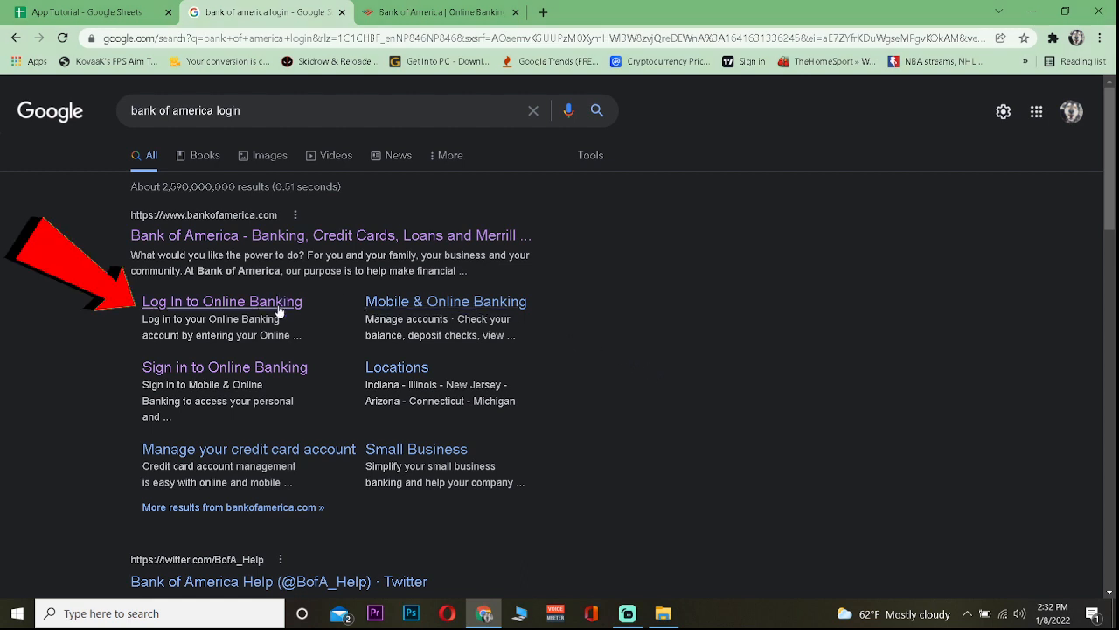
- Reach the Bank of America login page from Google and choose 'Forgot your Password?'
click(222, 300)
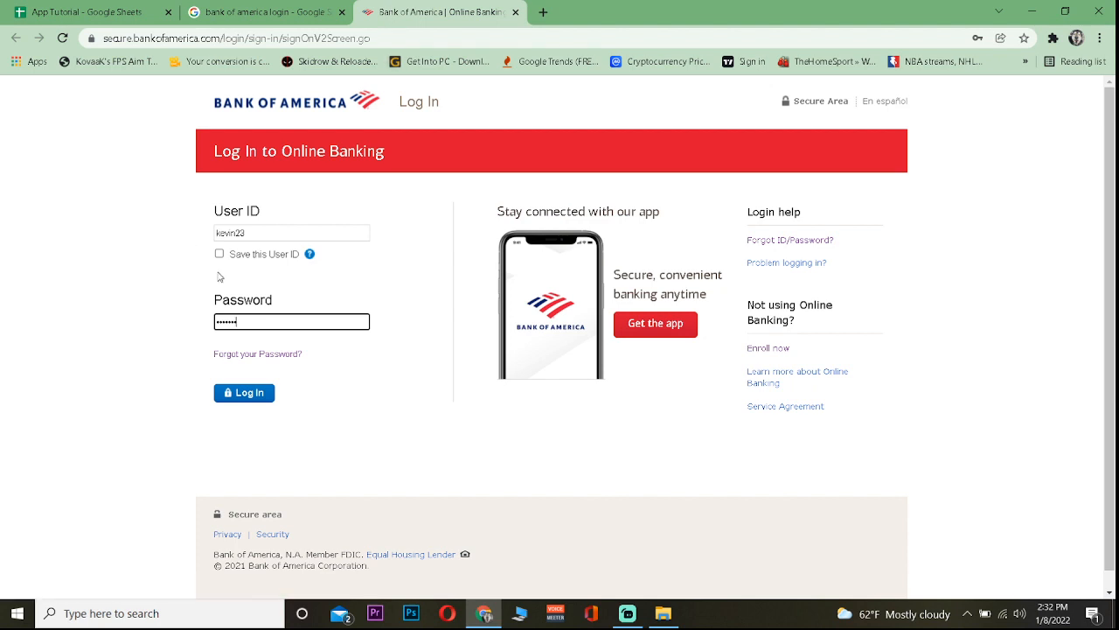
click(257, 354)
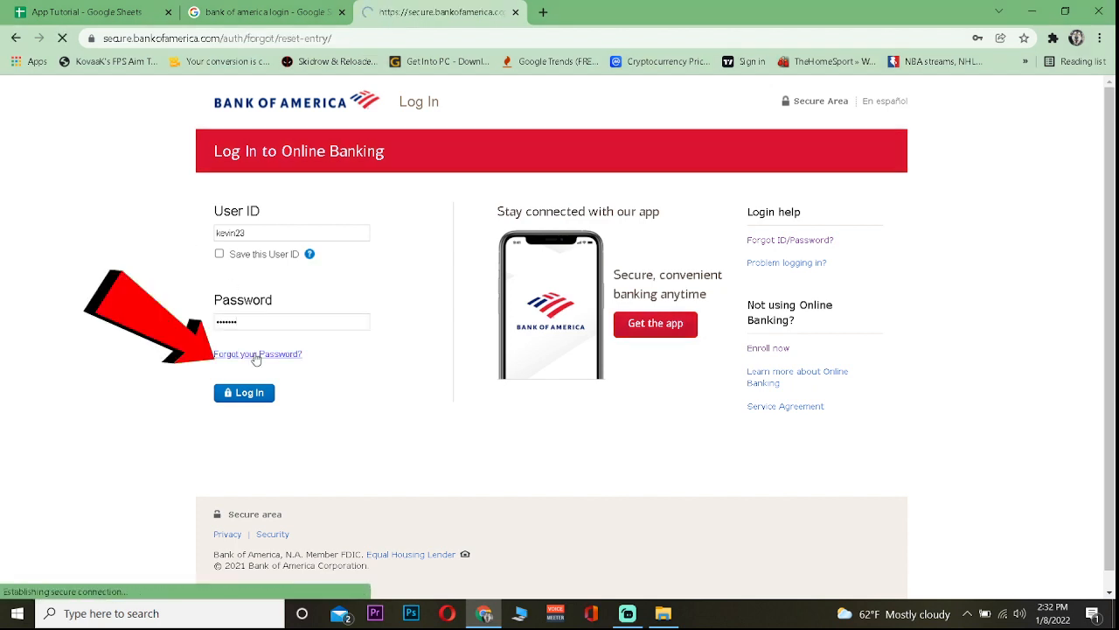
click(257, 353)
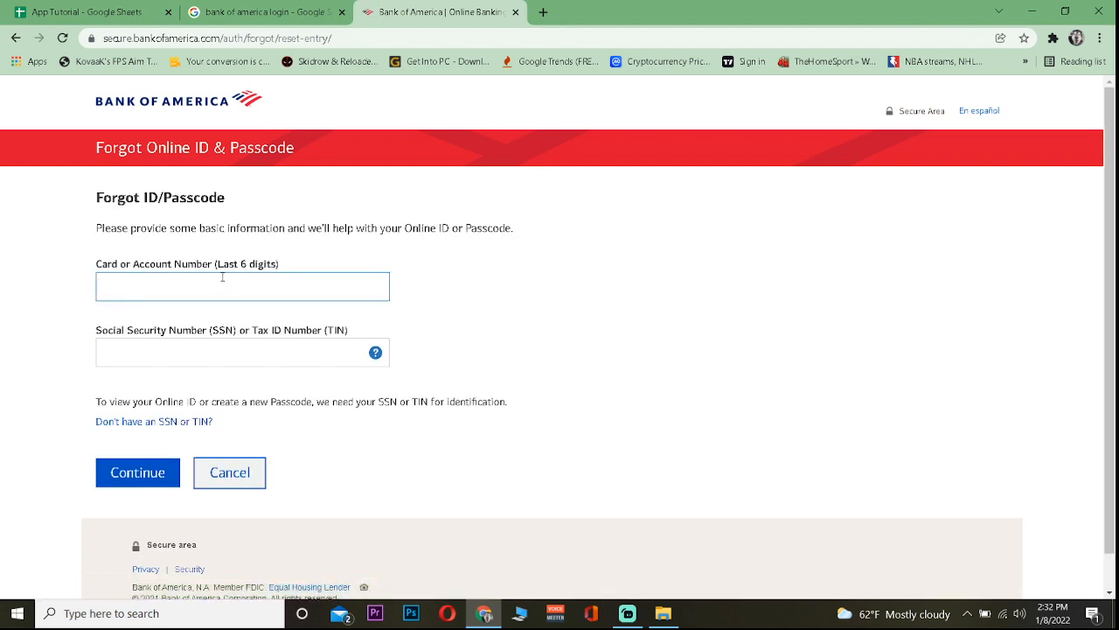
click(243, 286)
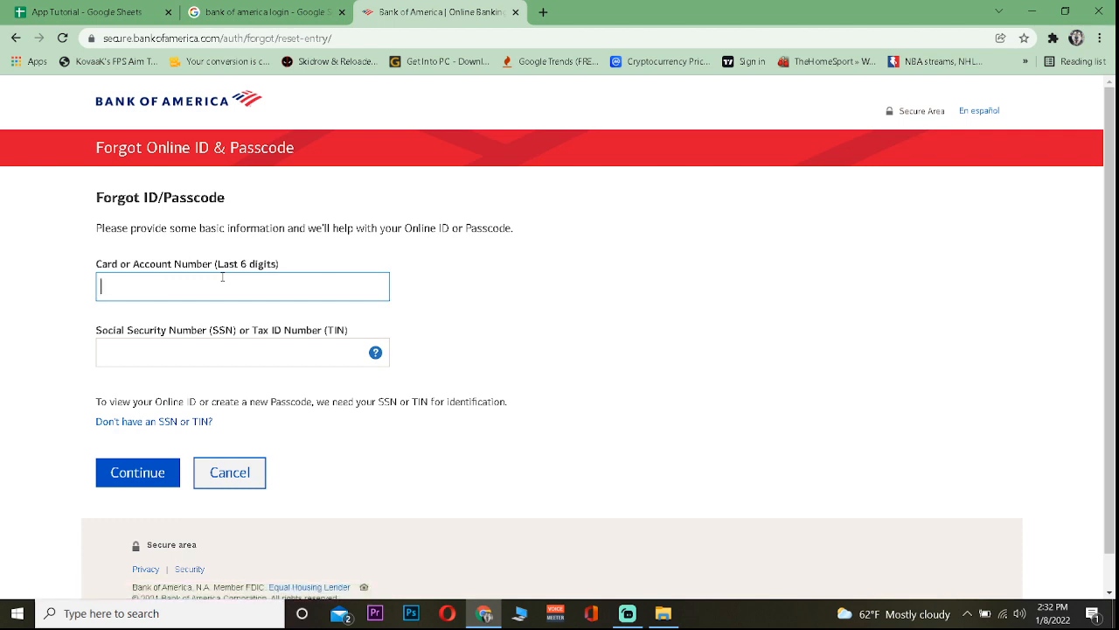
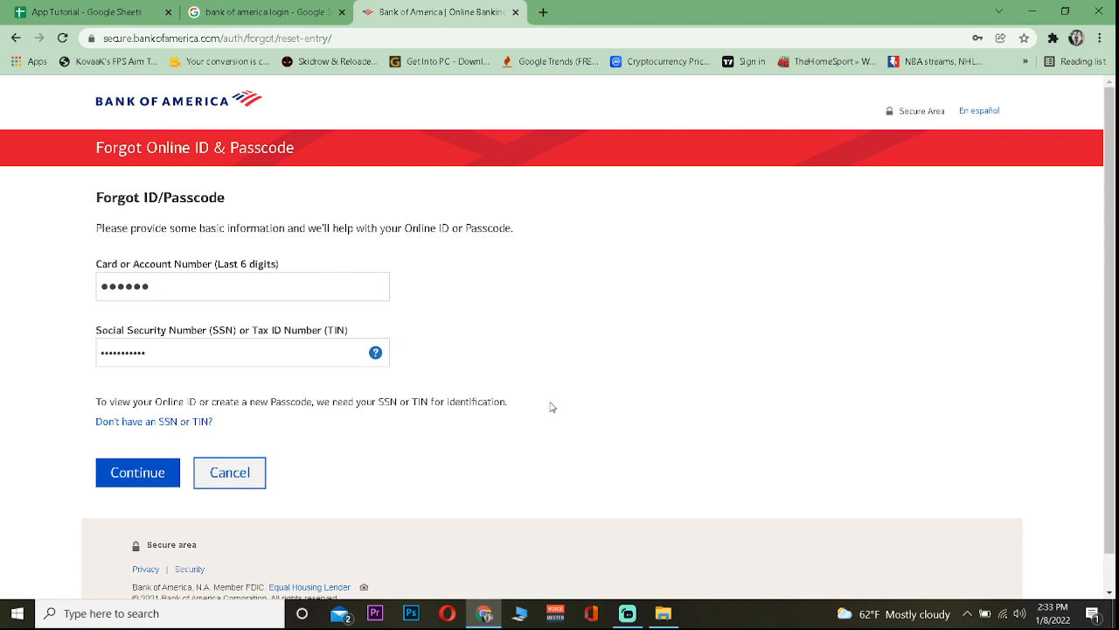
mouse_move(541, 398)
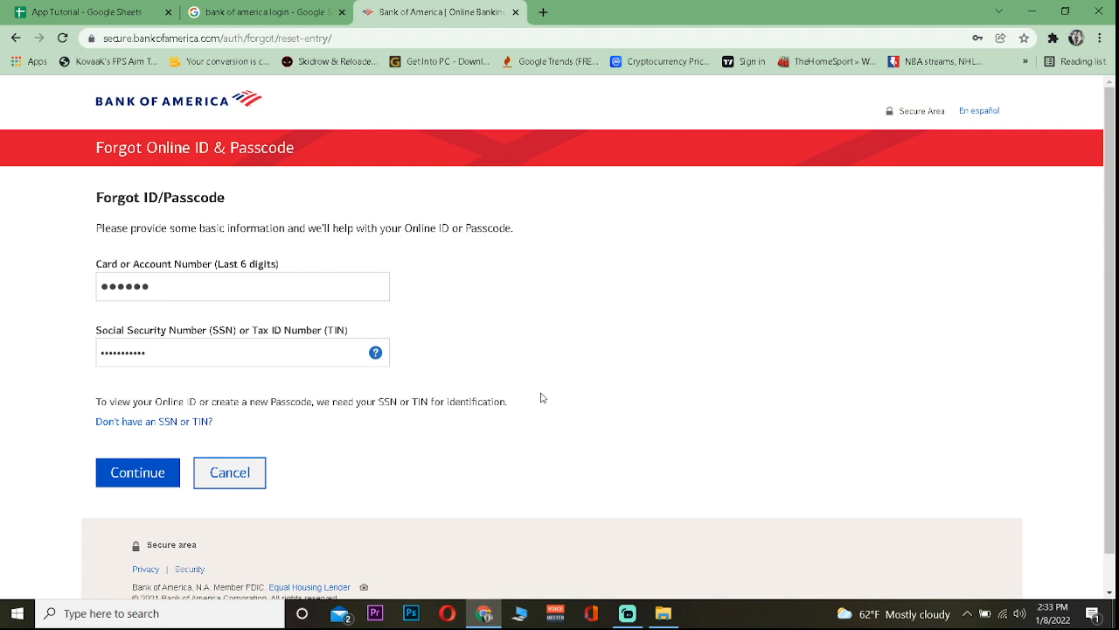
mouse_move(519, 365)
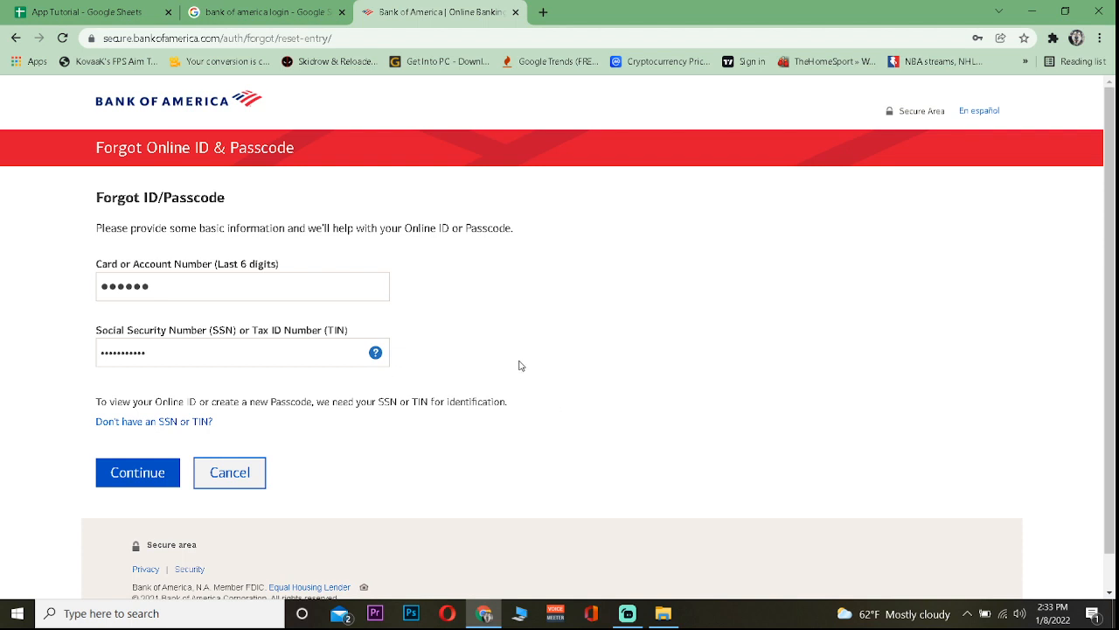
mouse_move(551, 335)
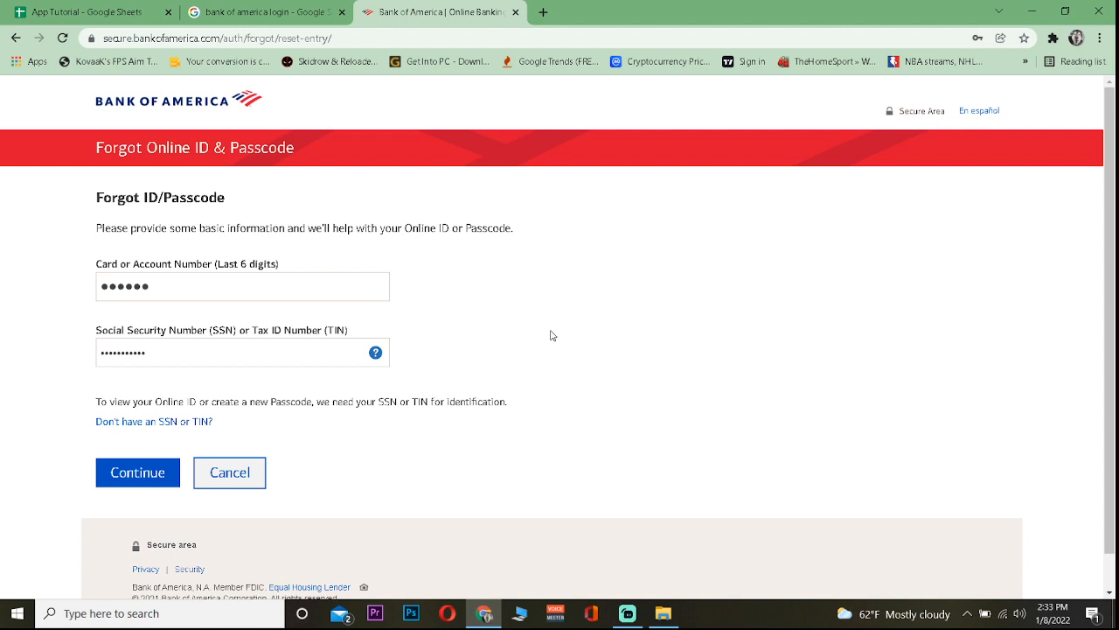